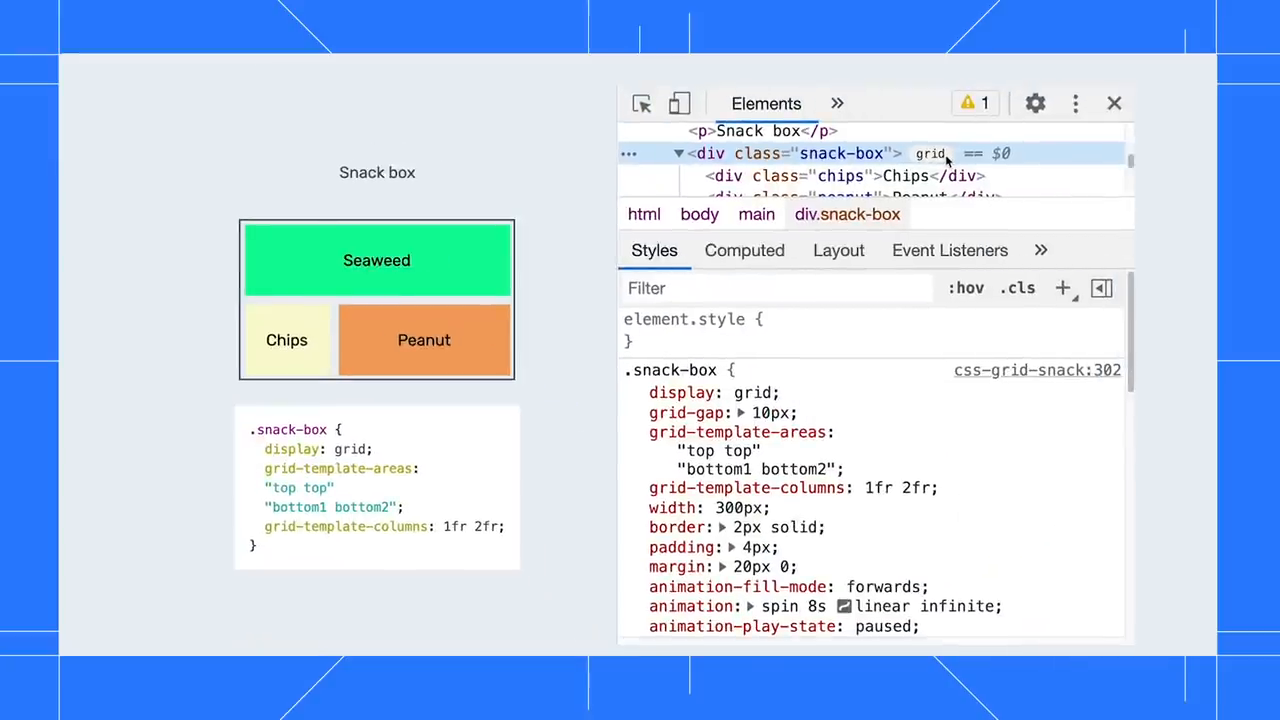
# Show the grid overlay on div.snack-box and bring up its settings in the Layout pane
pyautogui.click(930, 152)
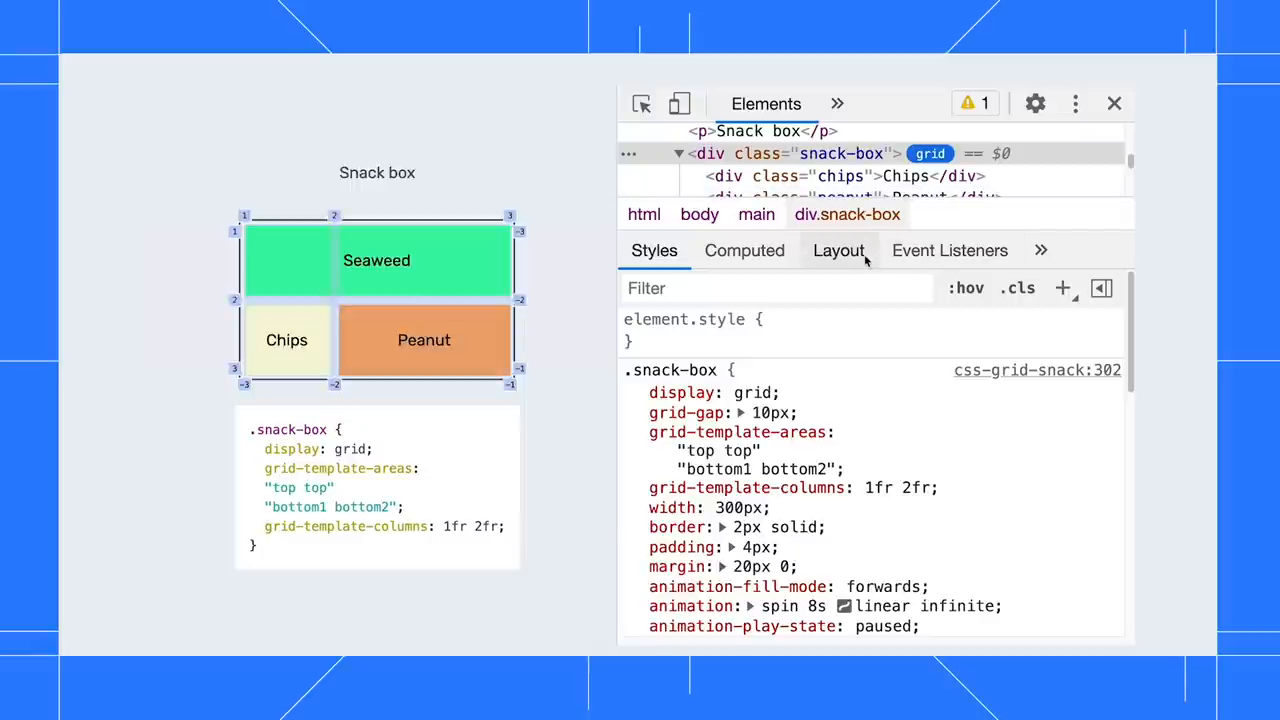
pyautogui.click(840, 250)
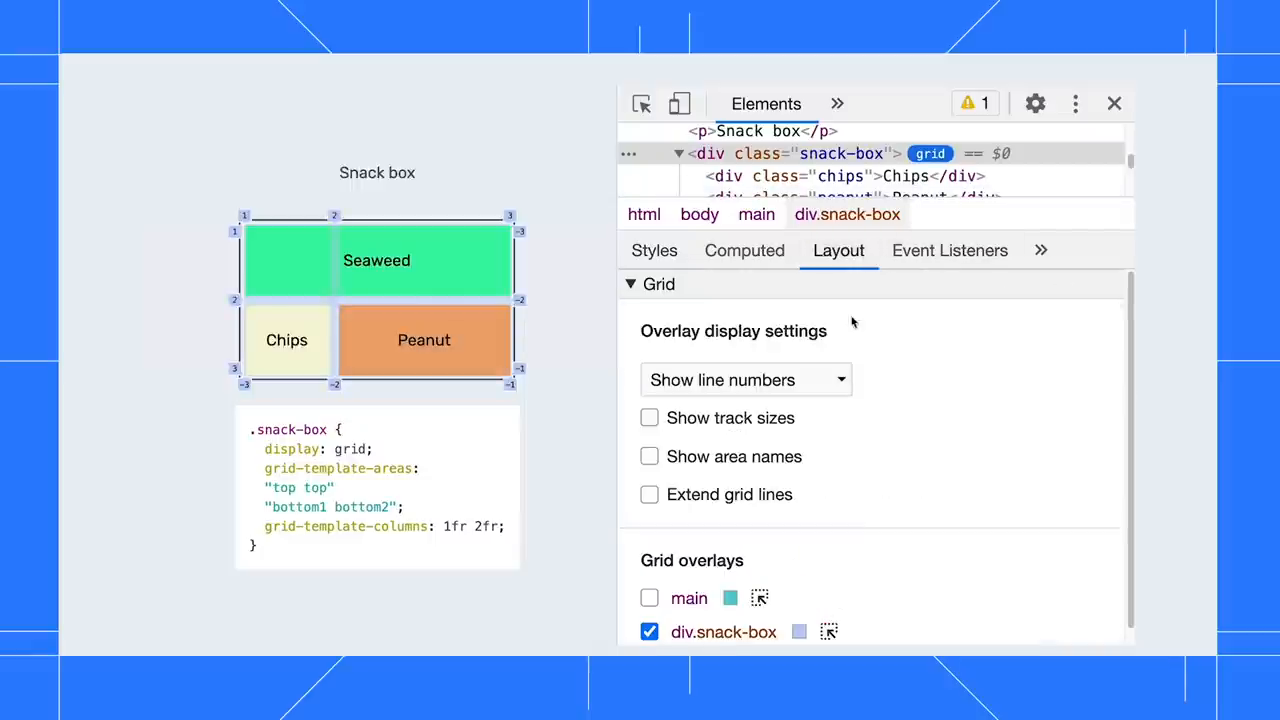
pyautogui.click(648, 456)
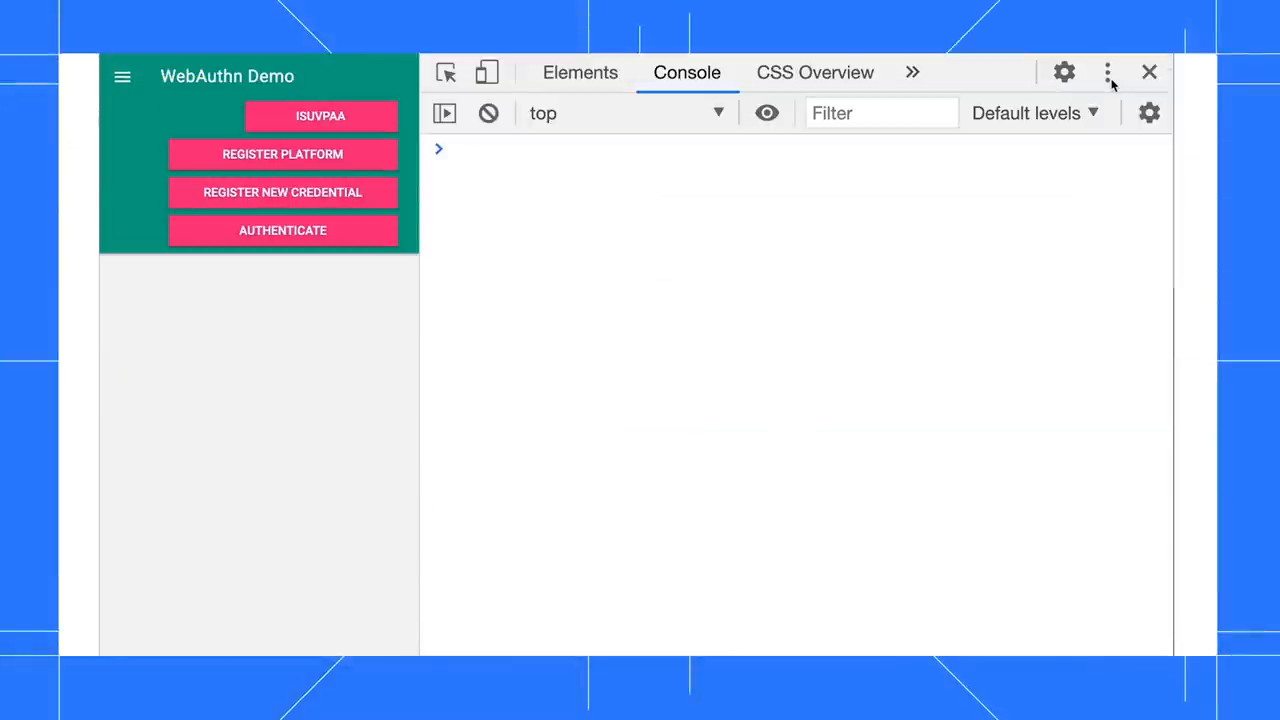
pyautogui.moveTo(1108, 80)
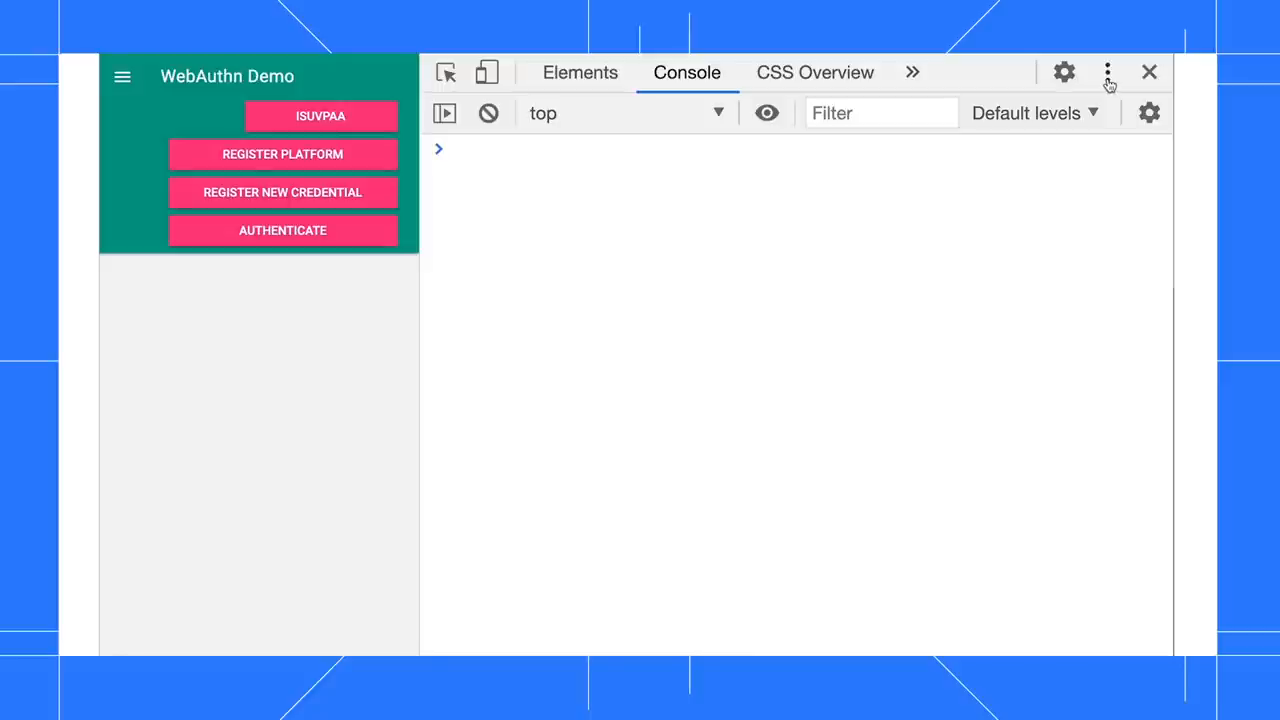
# In the WebAuthn tool, enable the virtual environment and add a u2f authenticator
pyautogui.click(1108, 72)
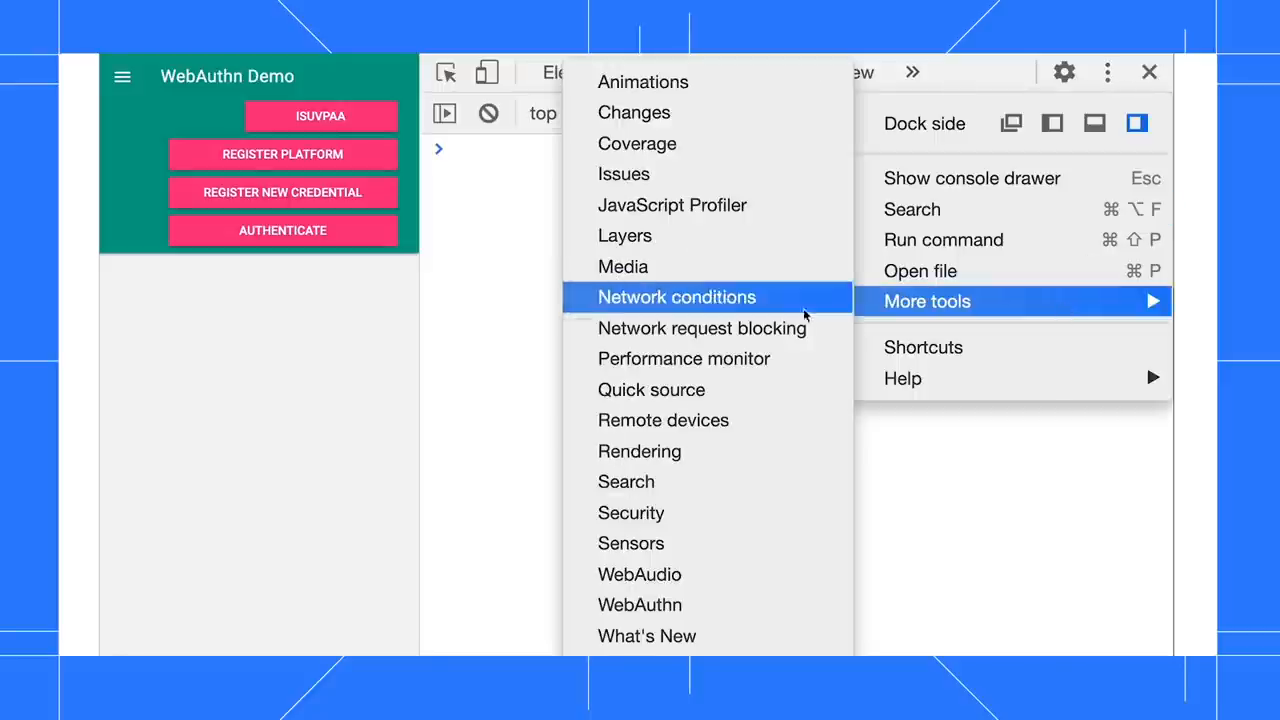
pyautogui.click(636, 604)
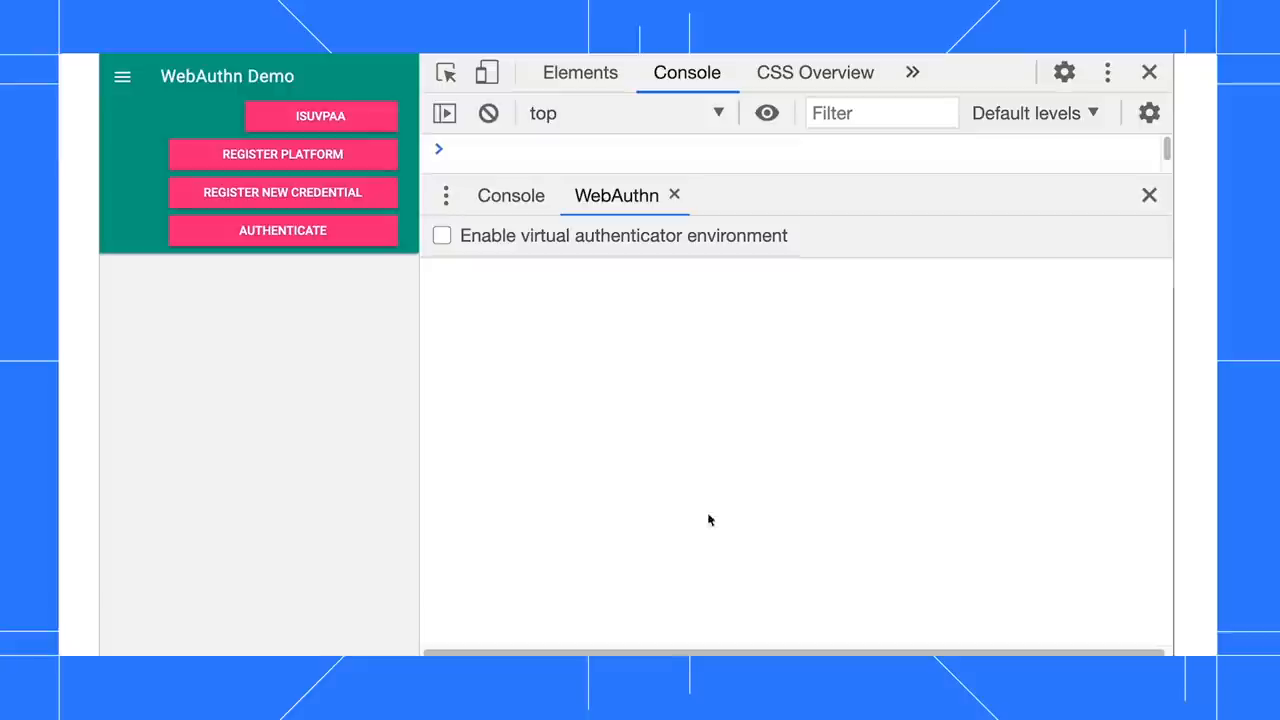
pyautogui.click(442, 236)
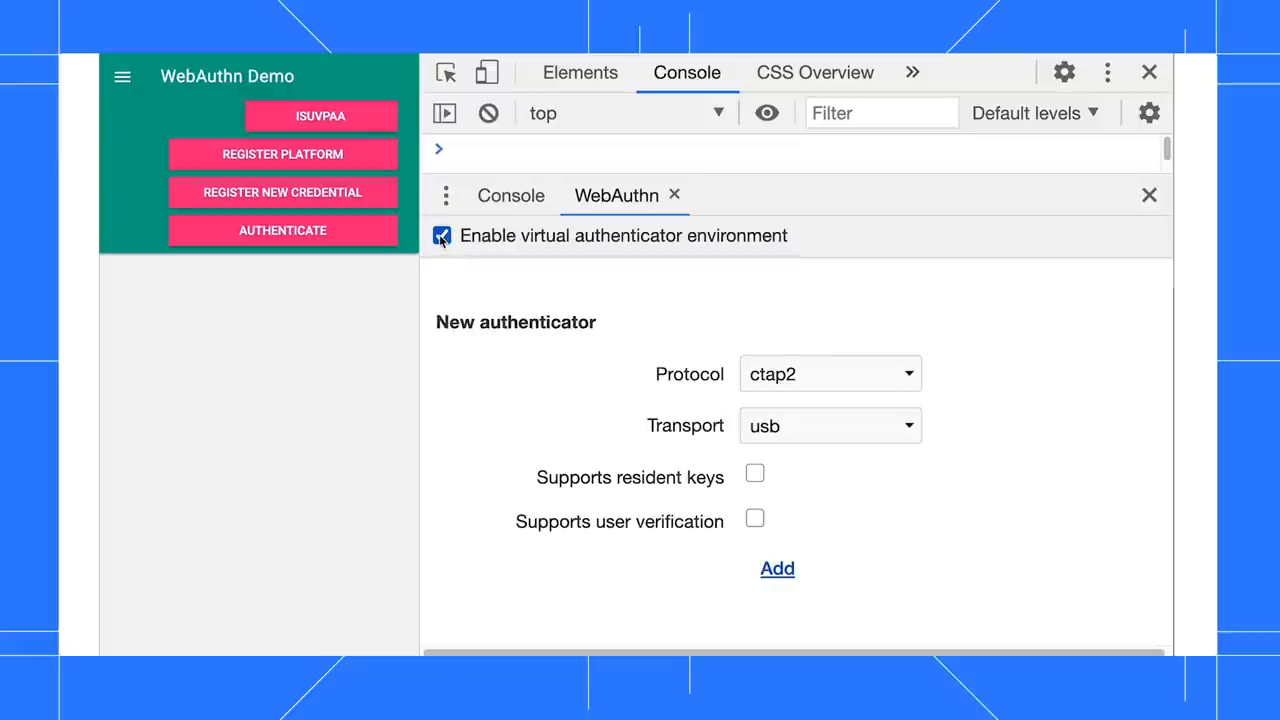
pyautogui.moveTo(650, 320)
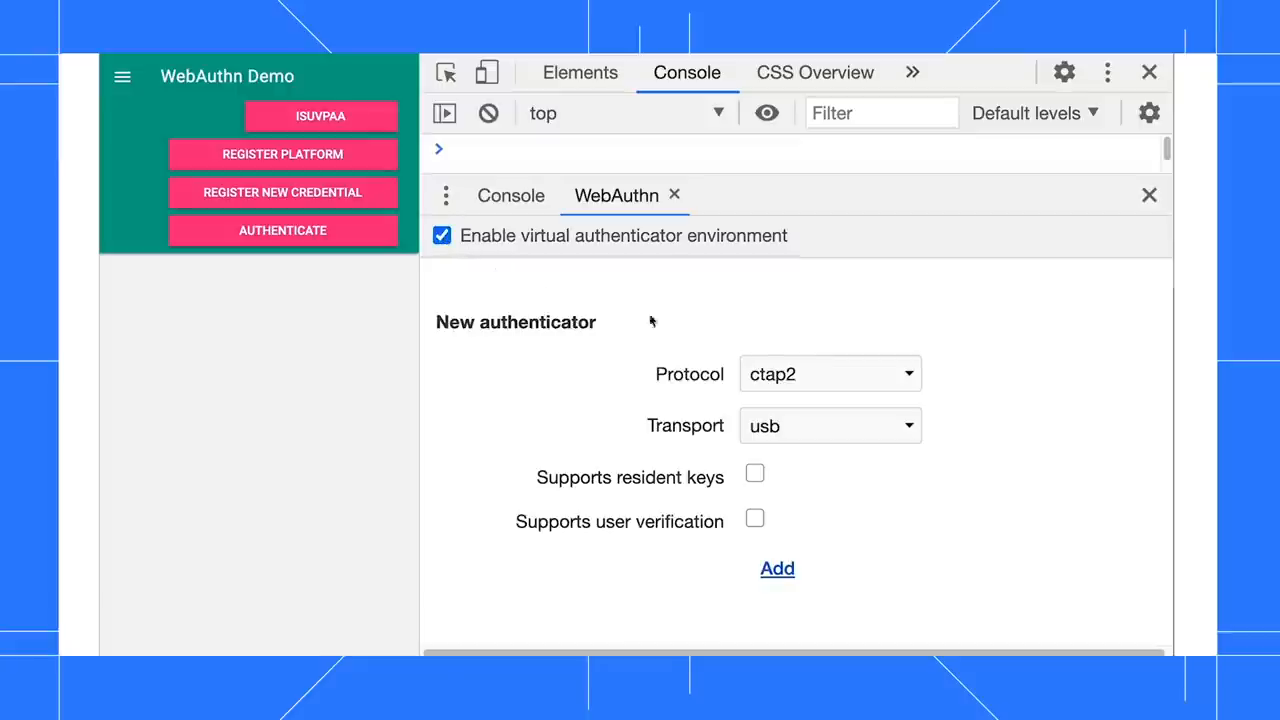
pyautogui.click(830, 374)
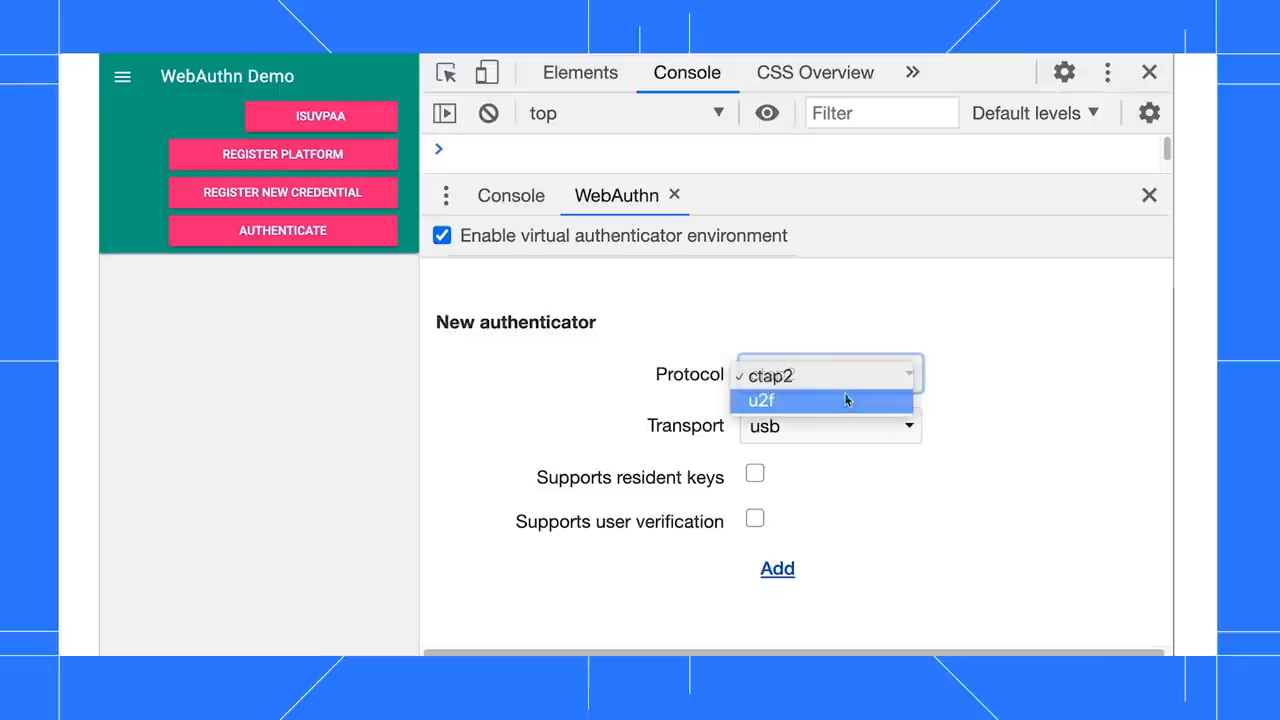
pyautogui.click(762, 400)
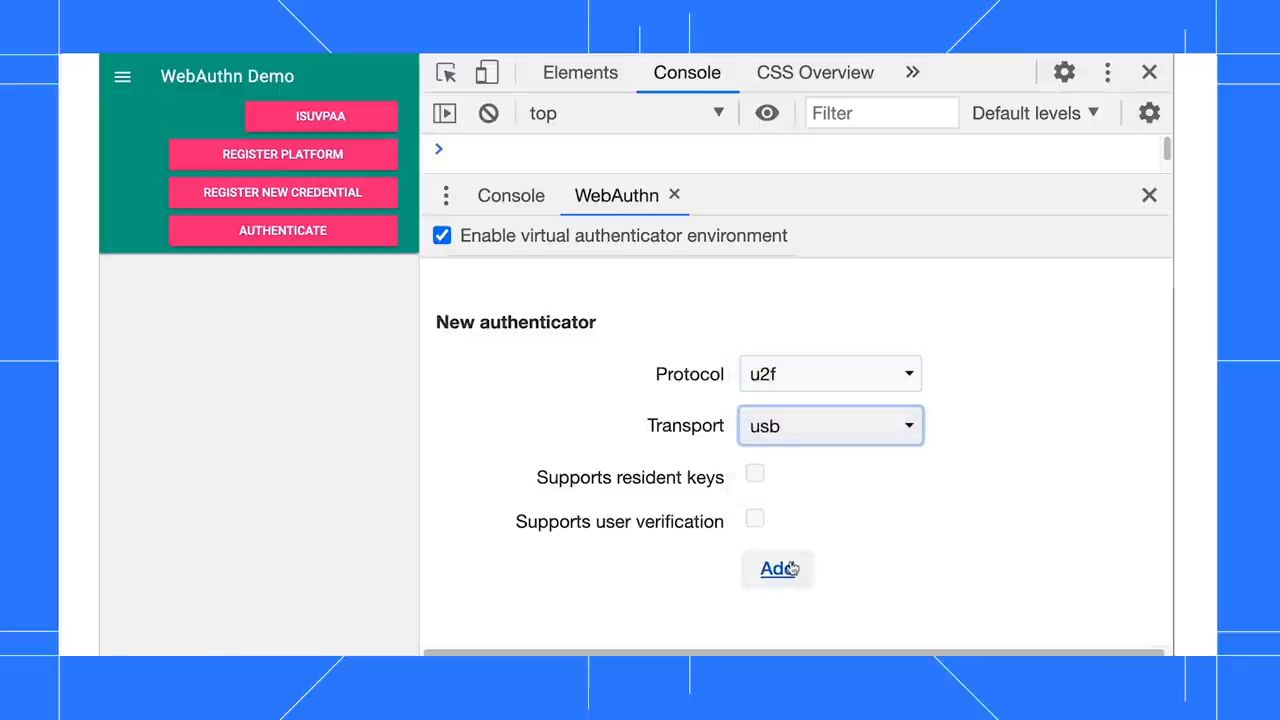
pyautogui.click(776, 568)
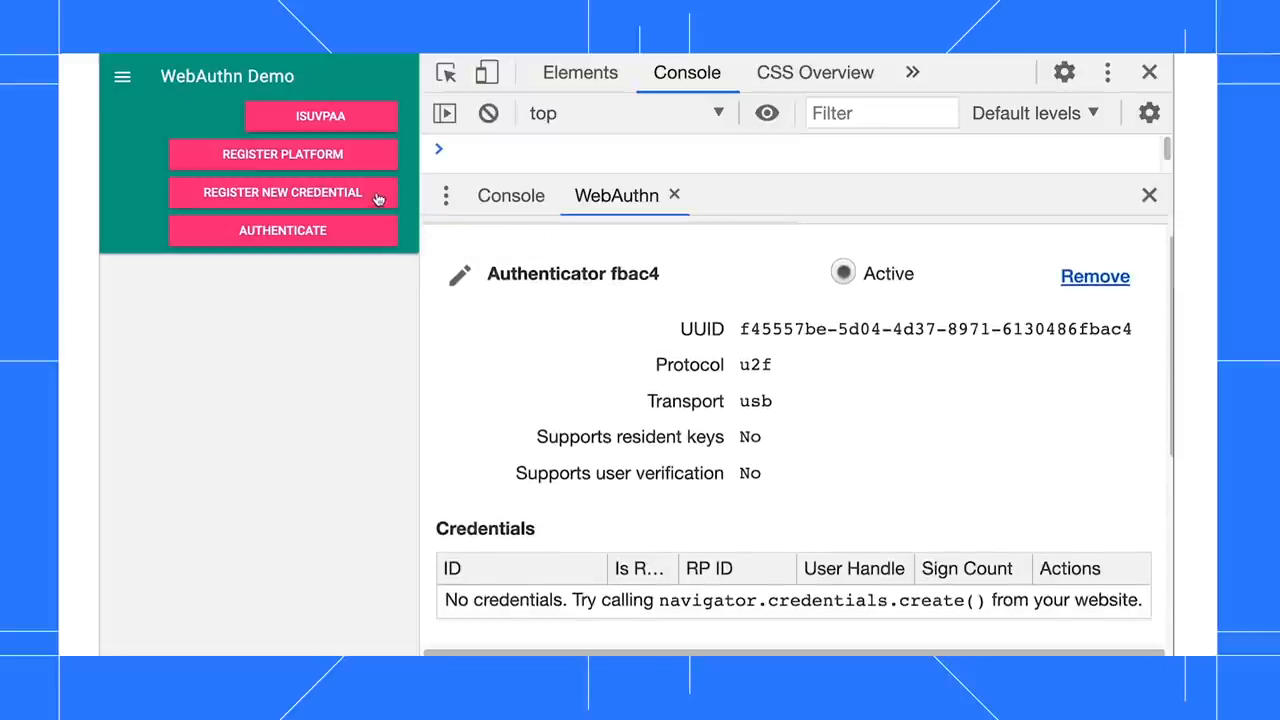
# Register a new credential from the demo page and authenticate four times, raising the sign count to 4
pyautogui.click(284, 192)
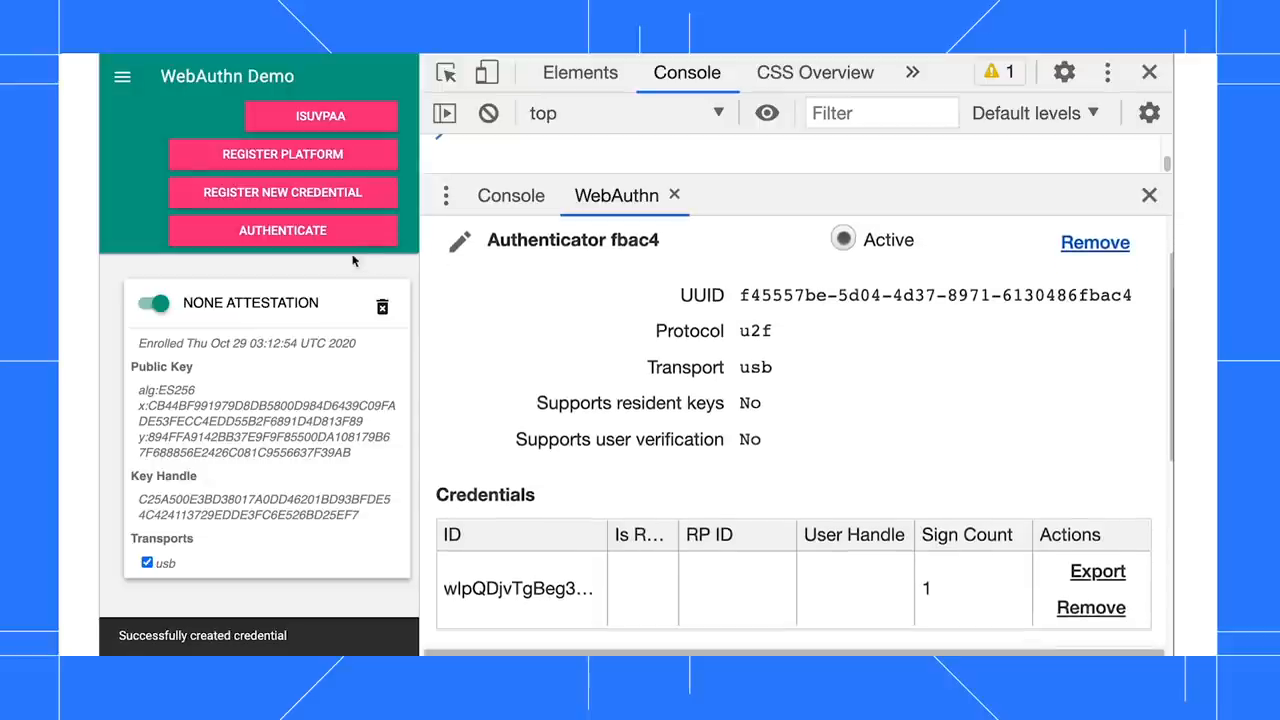
pyautogui.click(284, 230)
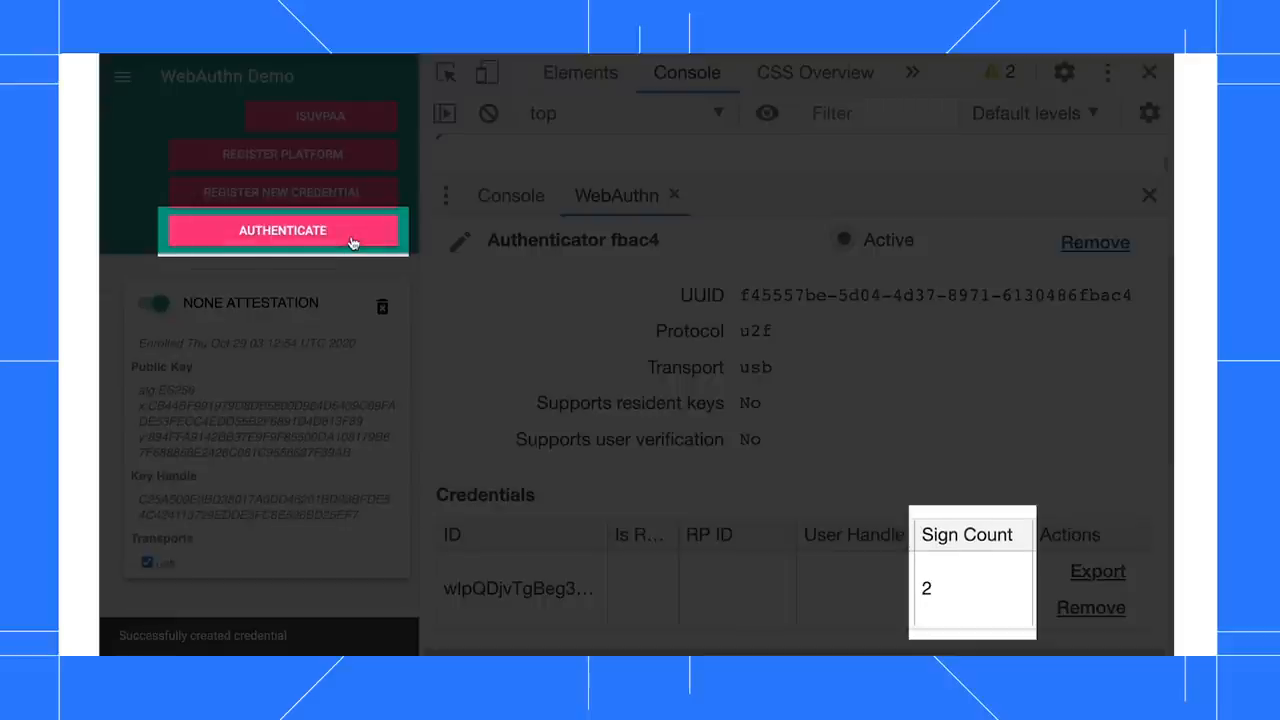
pyautogui.click(284, 230)
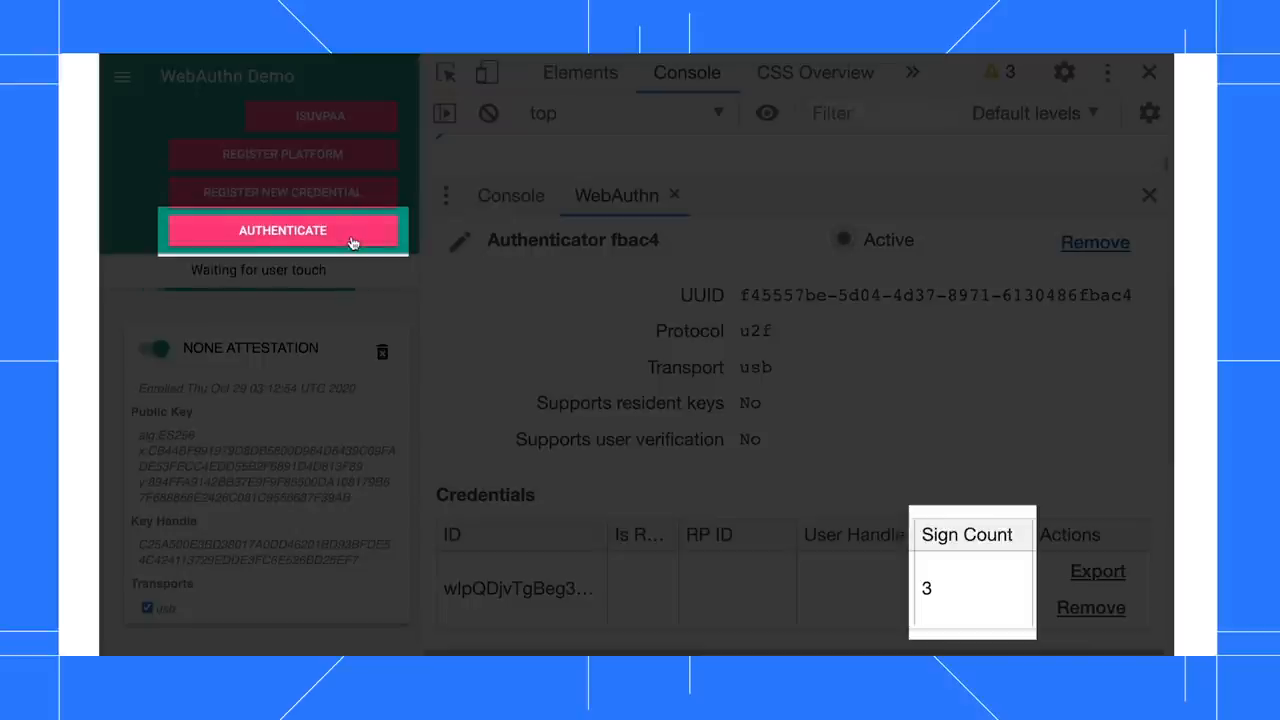
pyautogui.click(284, 230)
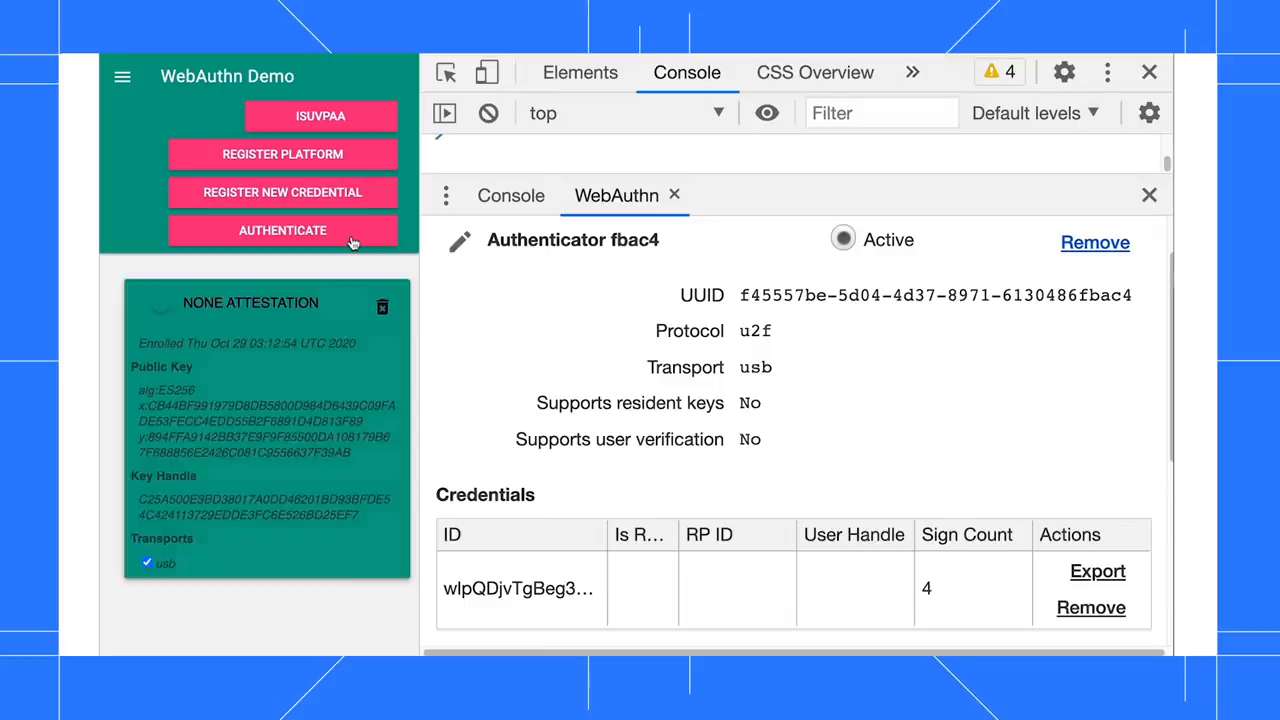
pyautogui.click(284, 230)
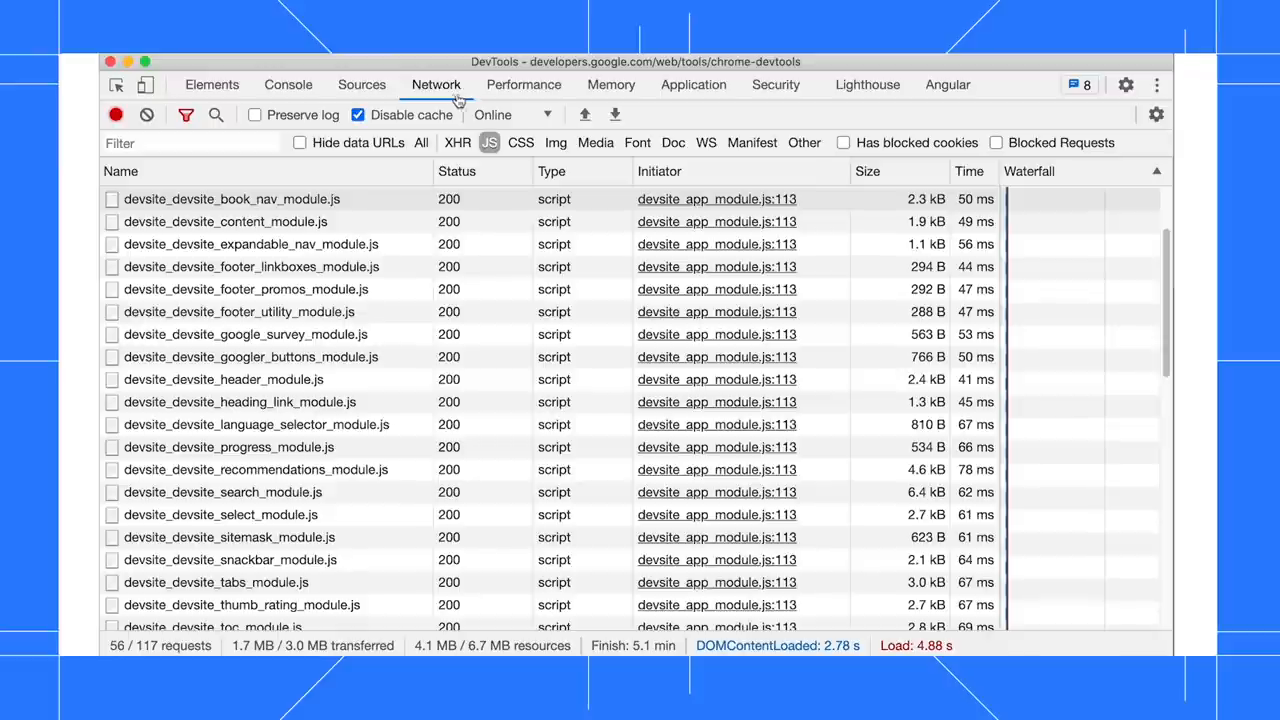
pyautogui.moveTo(362, 84)
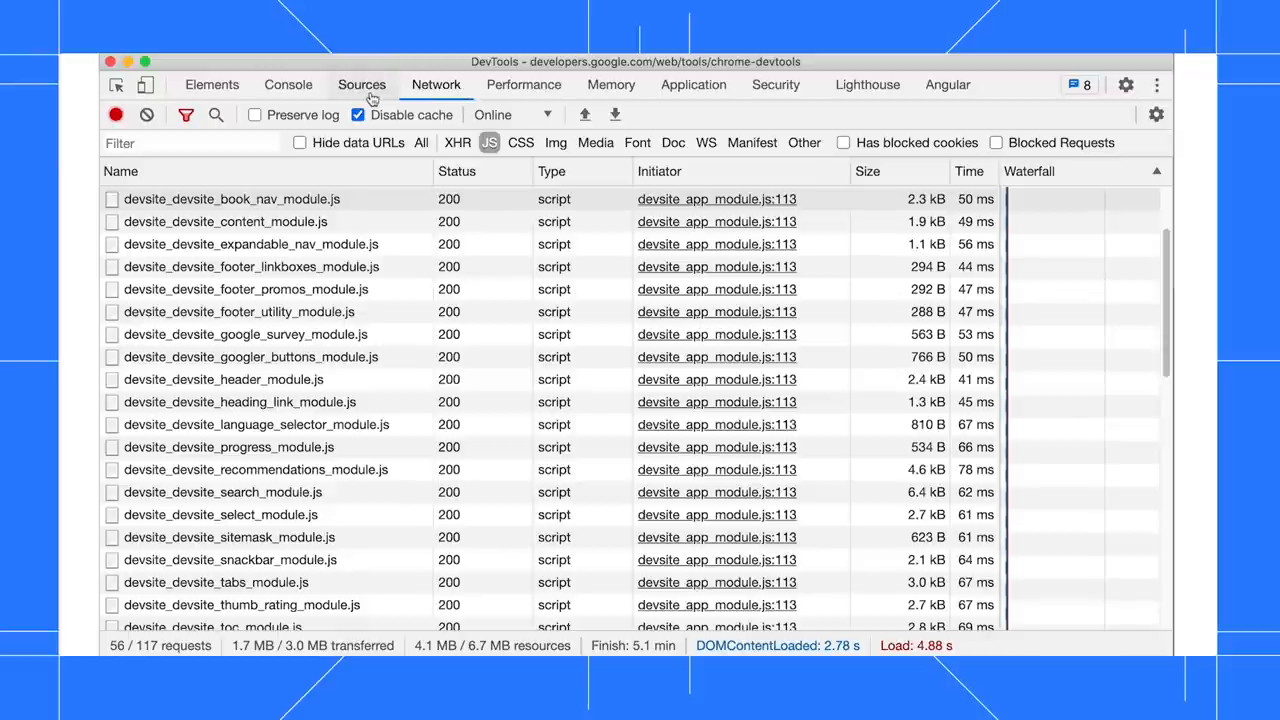
# Show Sources alongside the Network request list, then return to the Elements panel
pyautogui.click(360, 84)
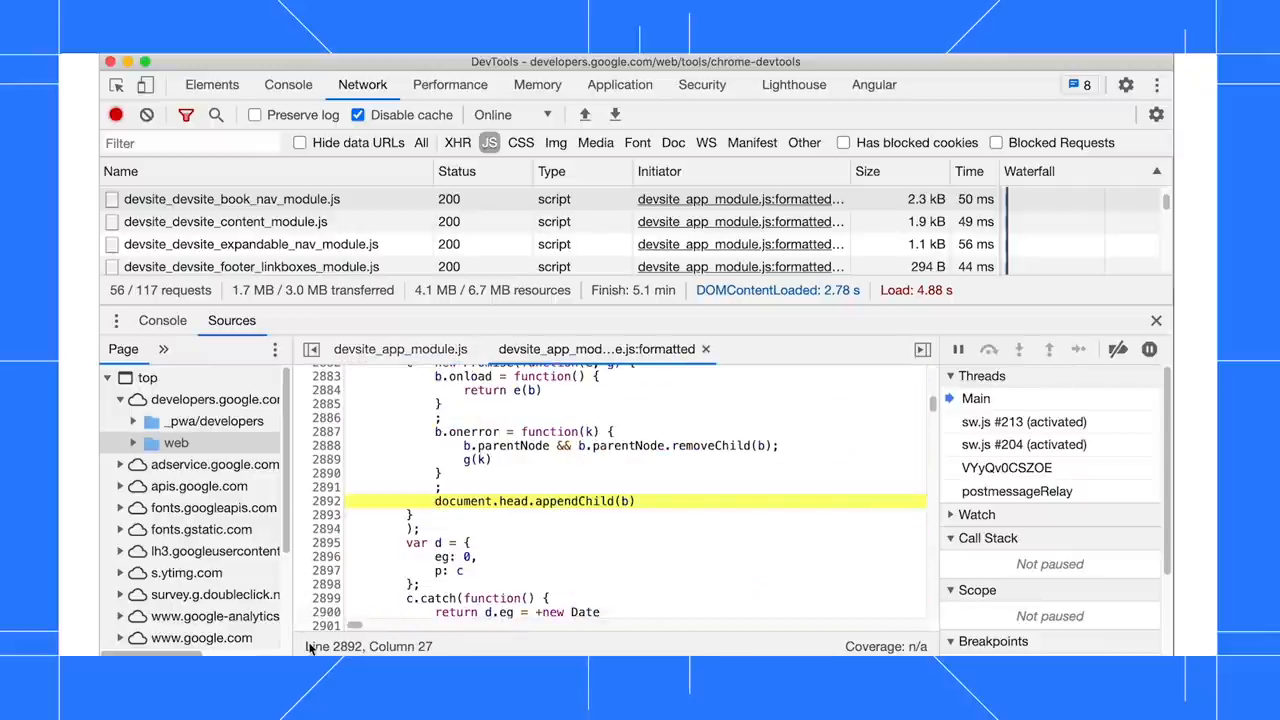
pyautogui.click(212, 84)
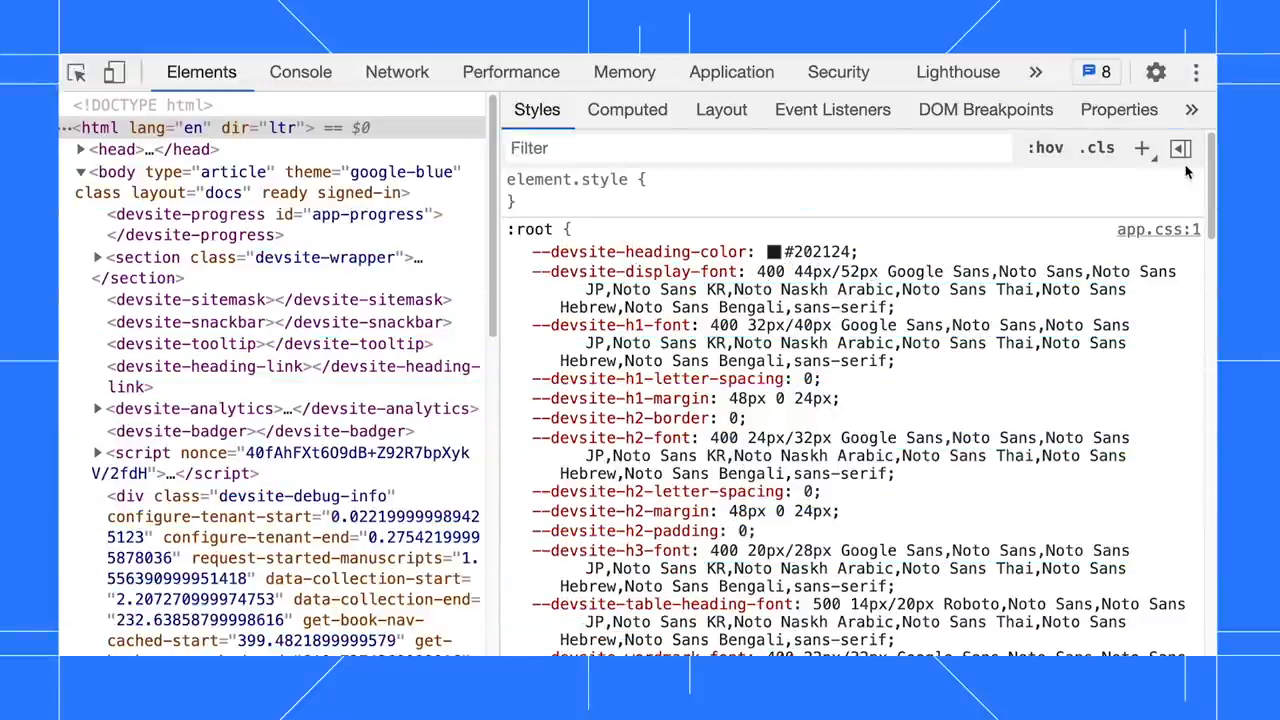
pyautogui.moveTo(1180, 168)
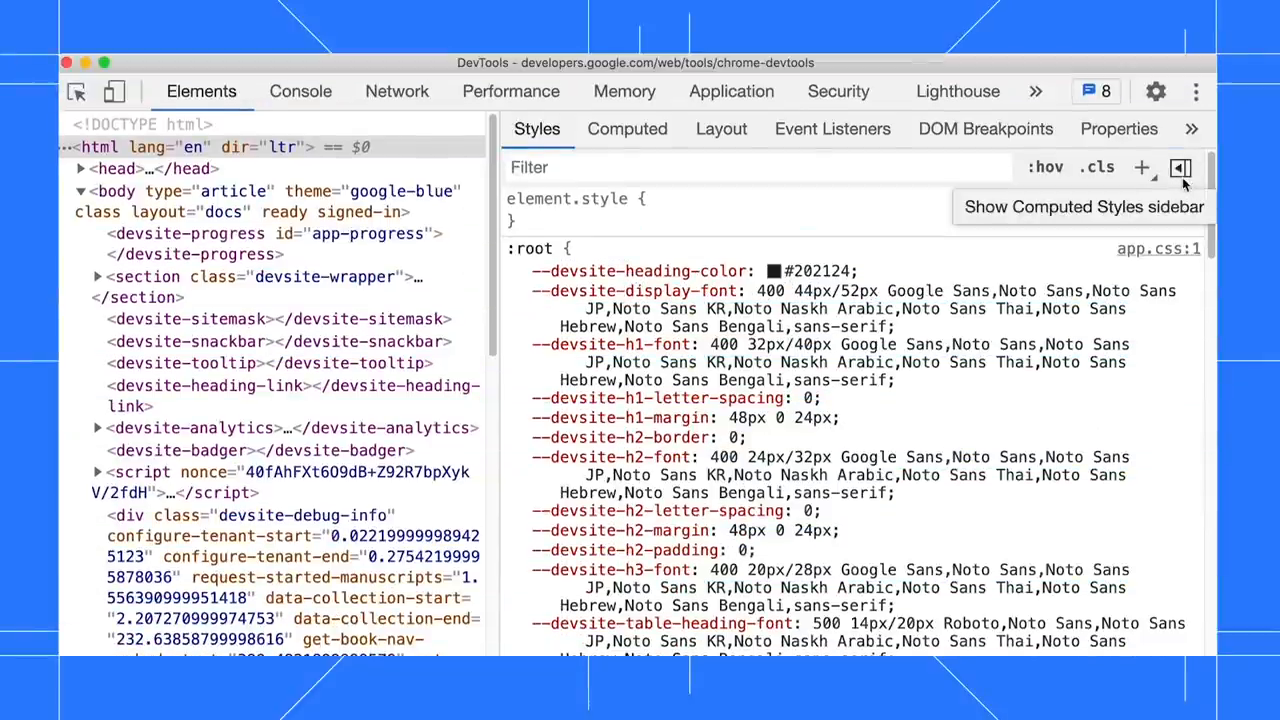
# Show the Computed Styles sidebar for body with properties grouped by category, then move on to Lighthouse
pyautogui.click(1180, 168)
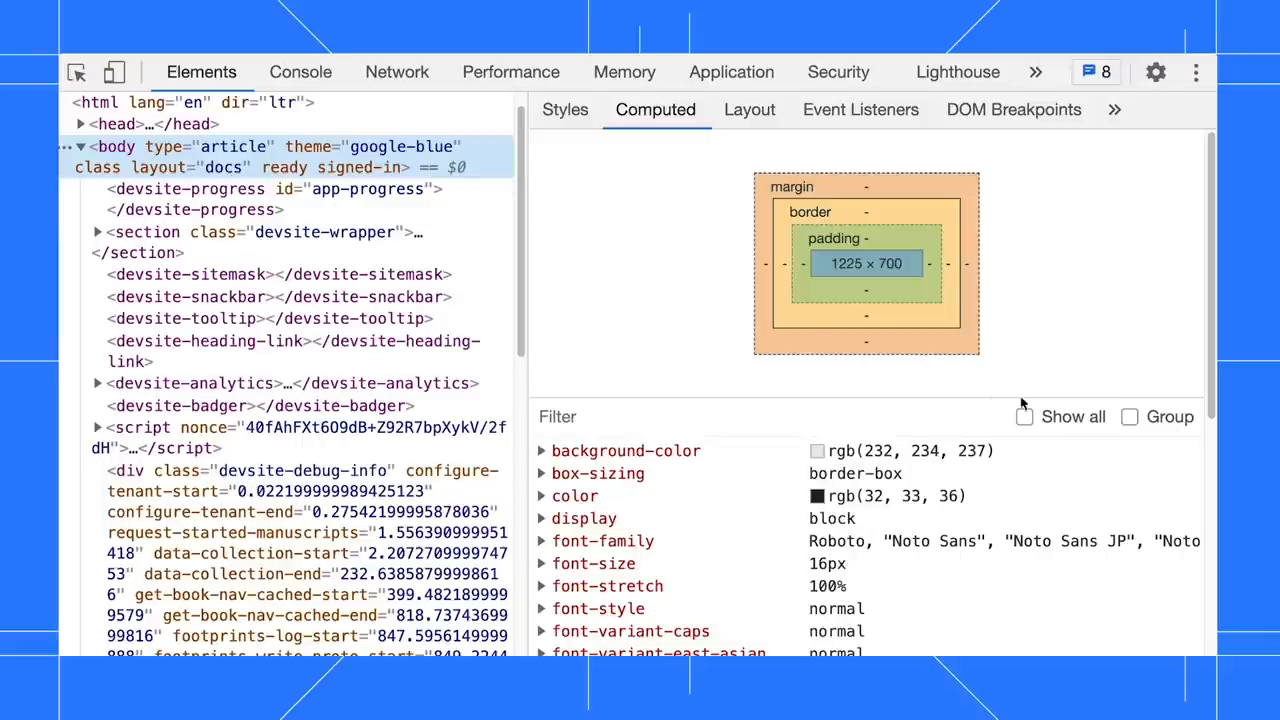
pyautogui.click(1128, 208)
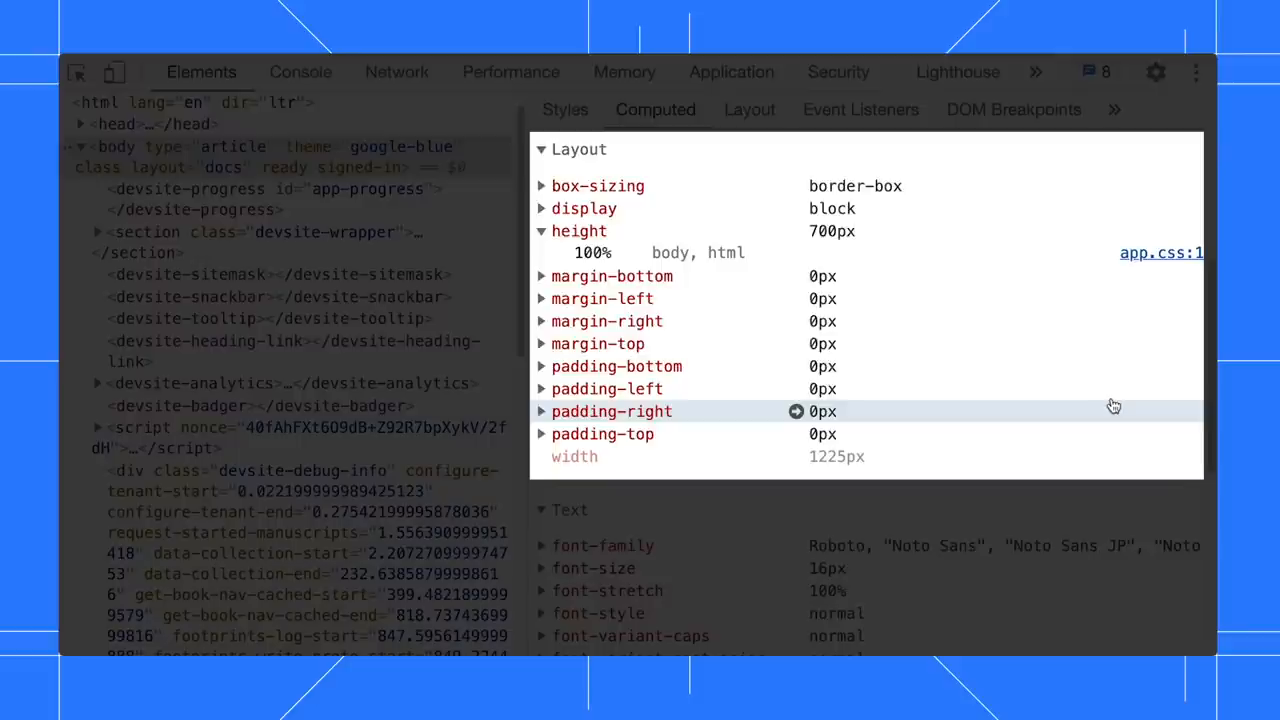
pyautogui.click(956, 72)
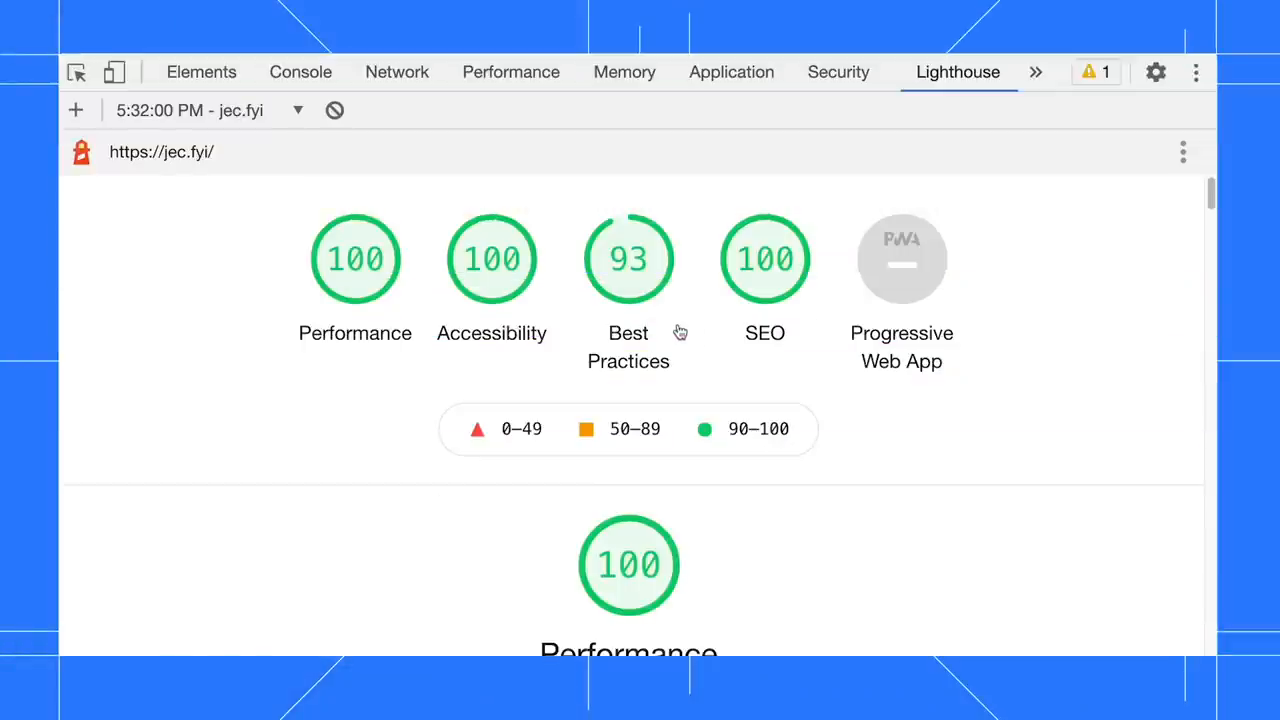
# Expand the 'Fonts with font-display: optional are preloaded' audit under Best Practices, then move to the Application panel
pyautogui.scroll(-3)
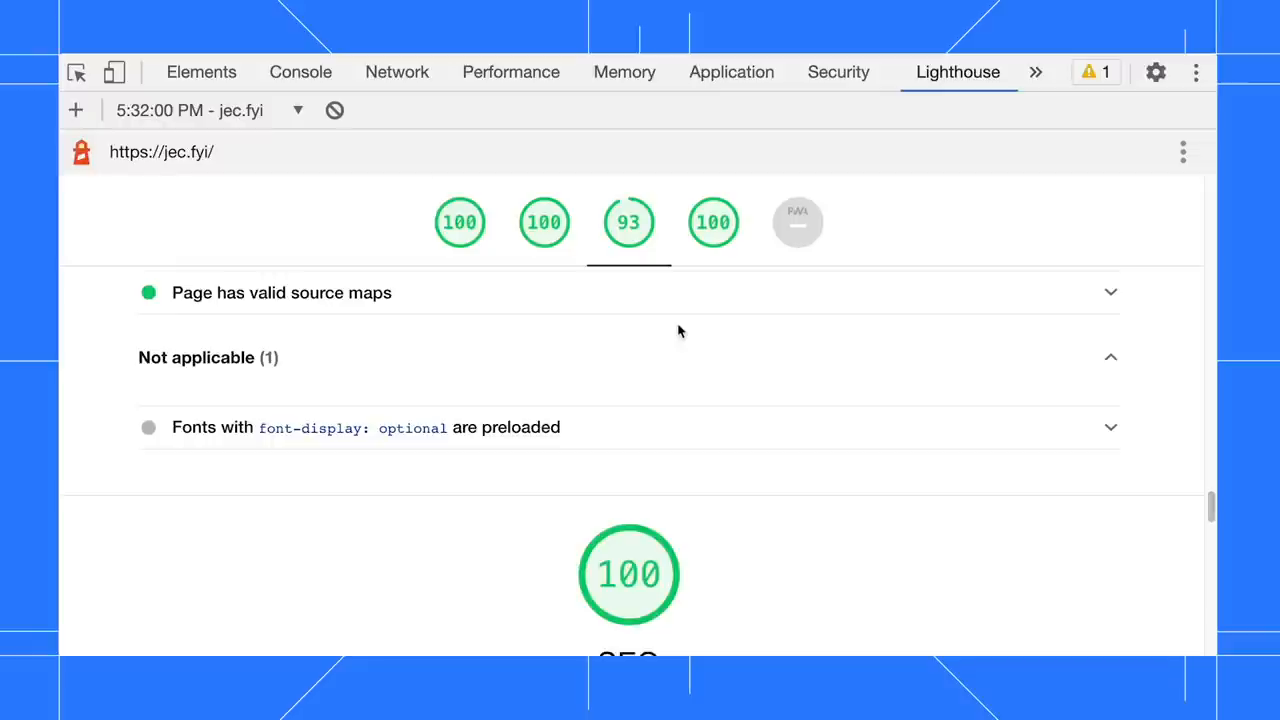
pyautogui.click(808, 414)
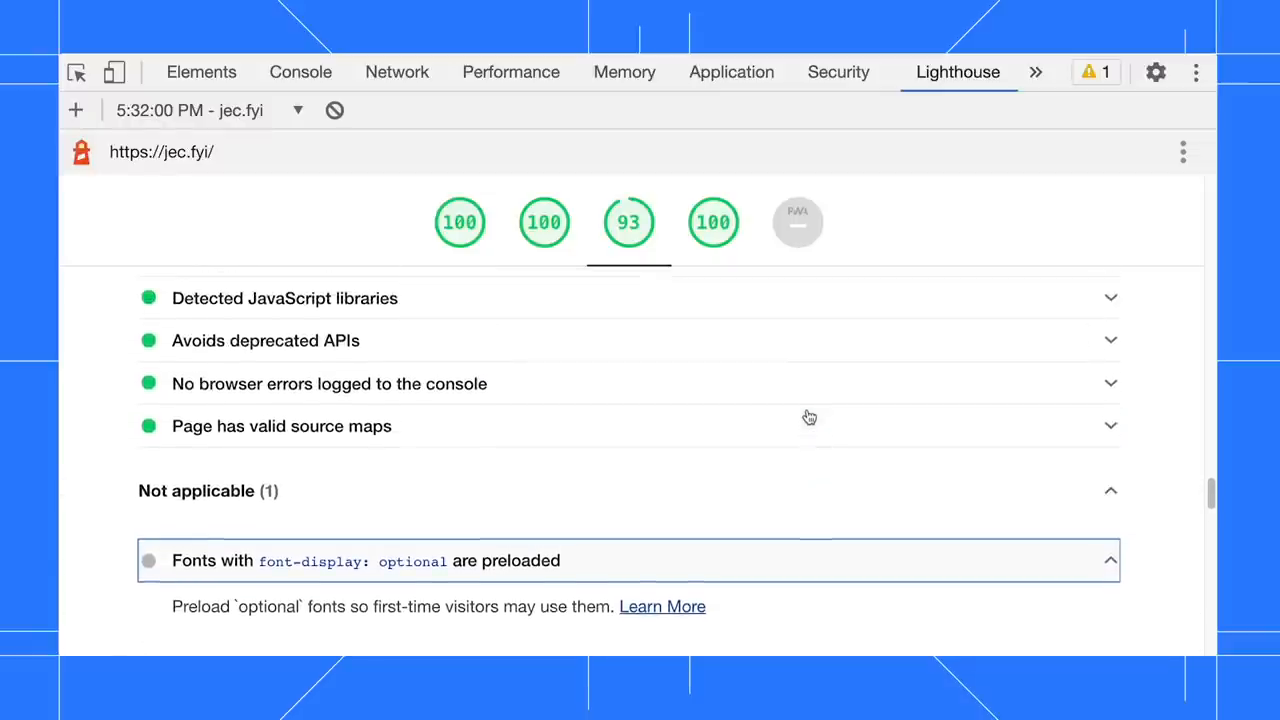
pyautogui.click(282, 426)
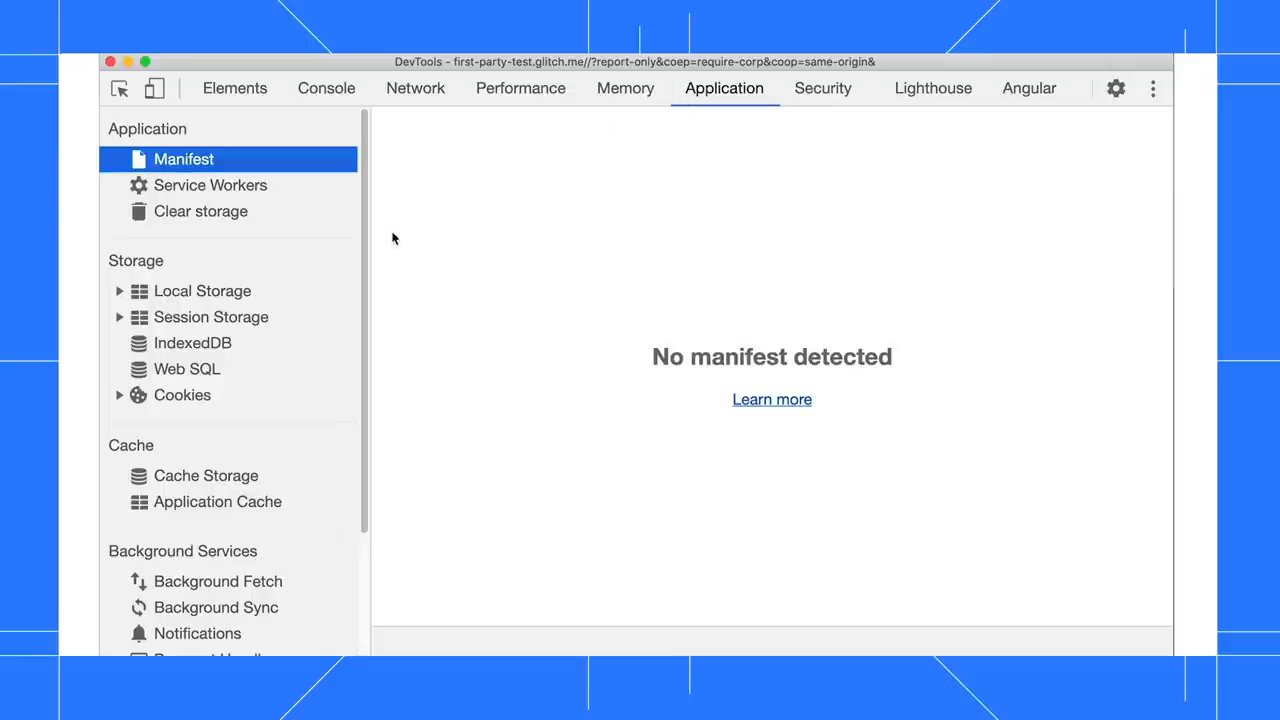
# Show the details of the 'top' frame under Frames in the Application sidebar
pyautogui.scroll(-3)
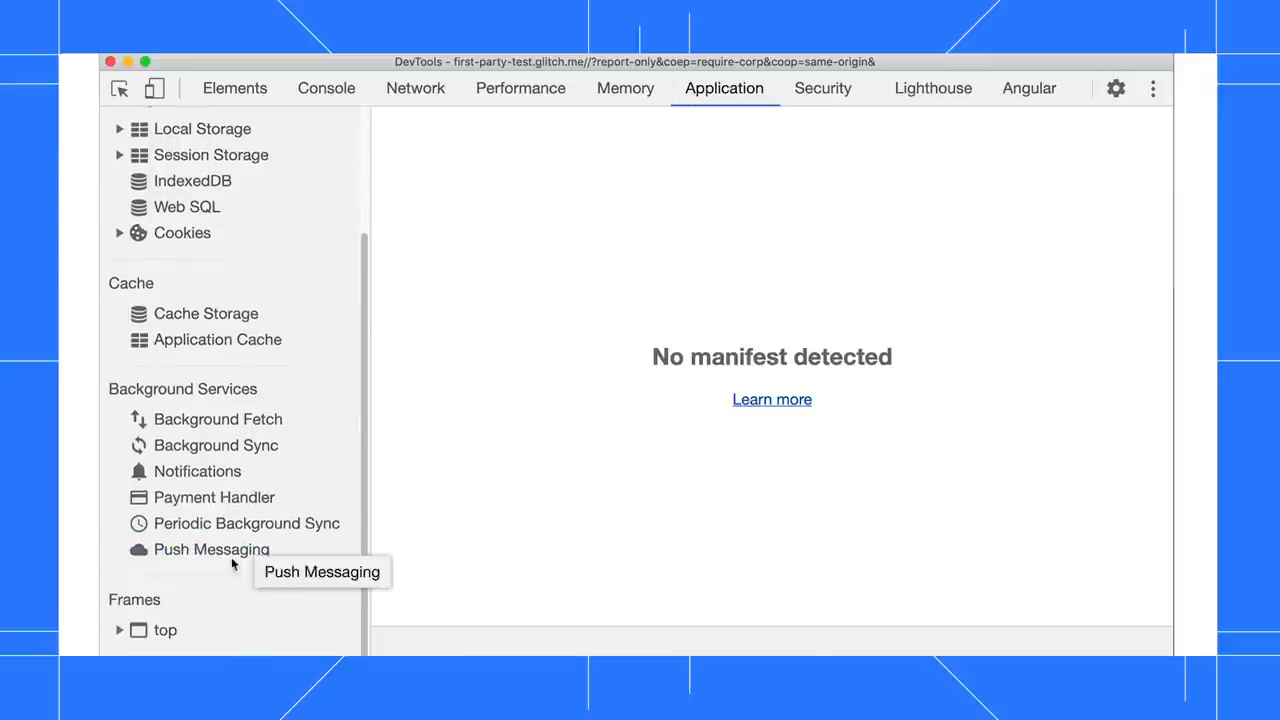
pyautogui.click(164, 632)
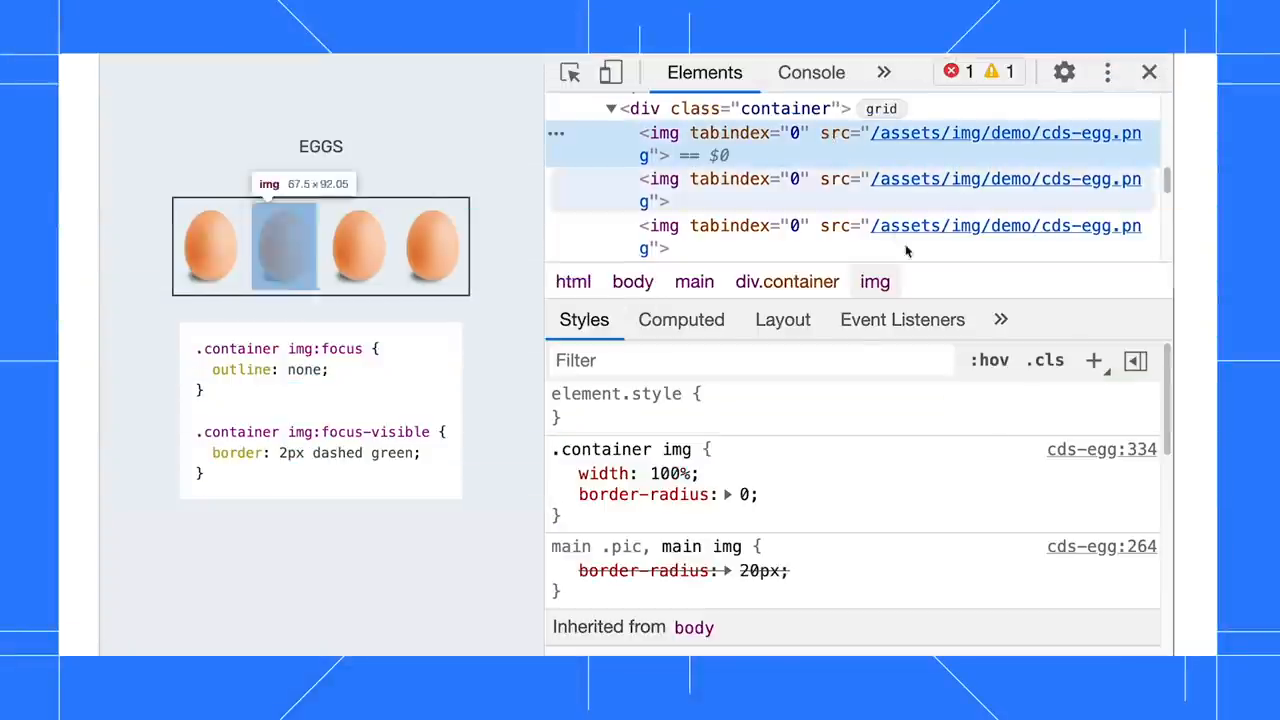
# Force :focus-visible on the egg image via :hov and start editing its dashed green border value
pyautogui.click(988, 360)
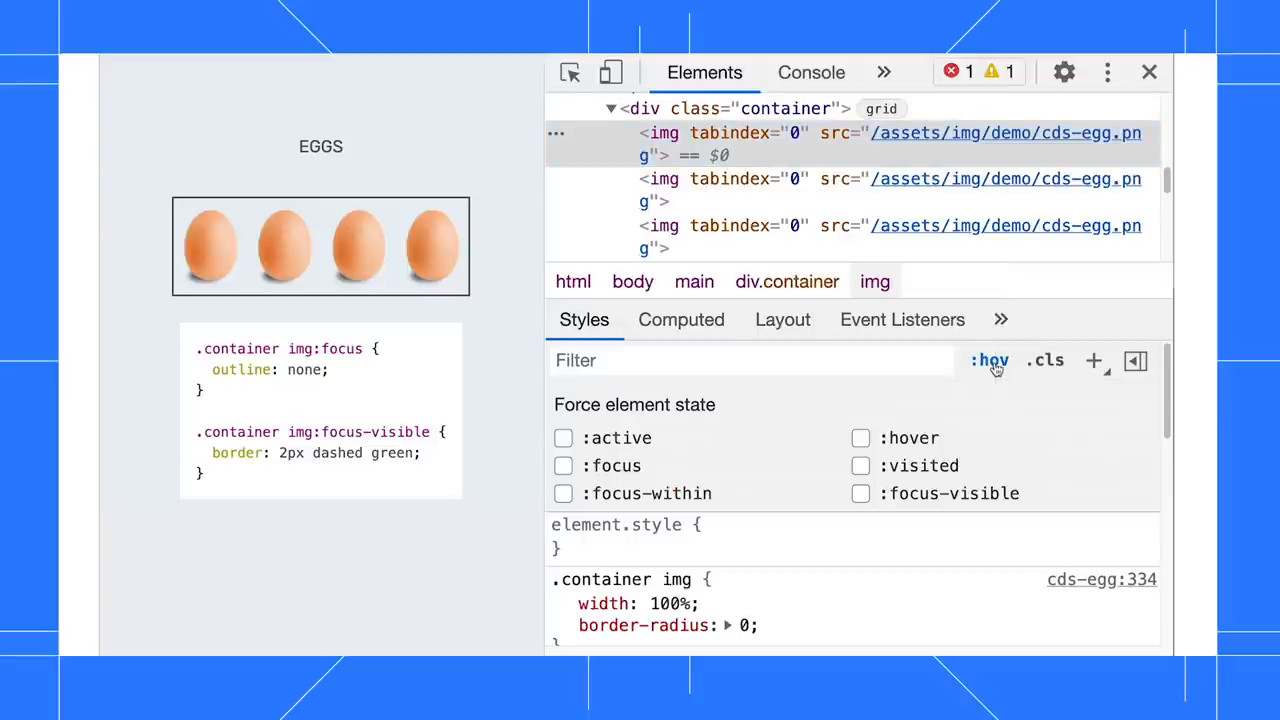
pyautogui.click(860, 494)
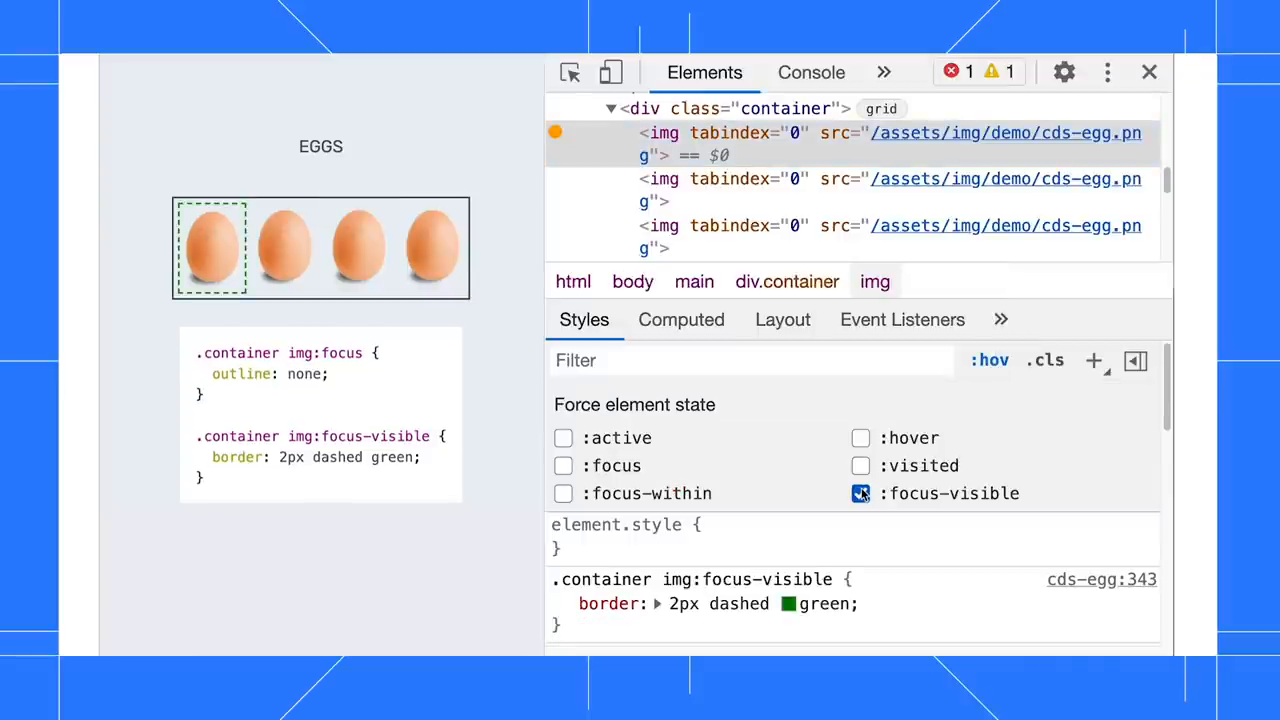
pyautogui.click(860, 494)
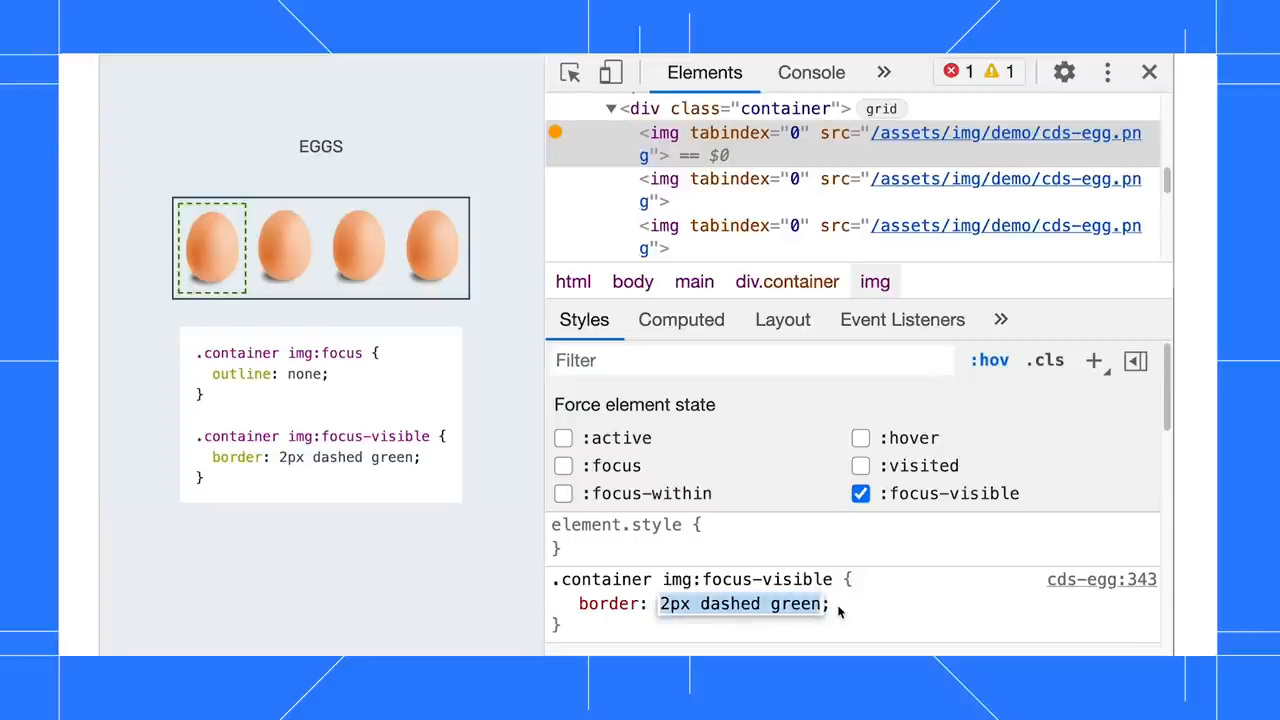